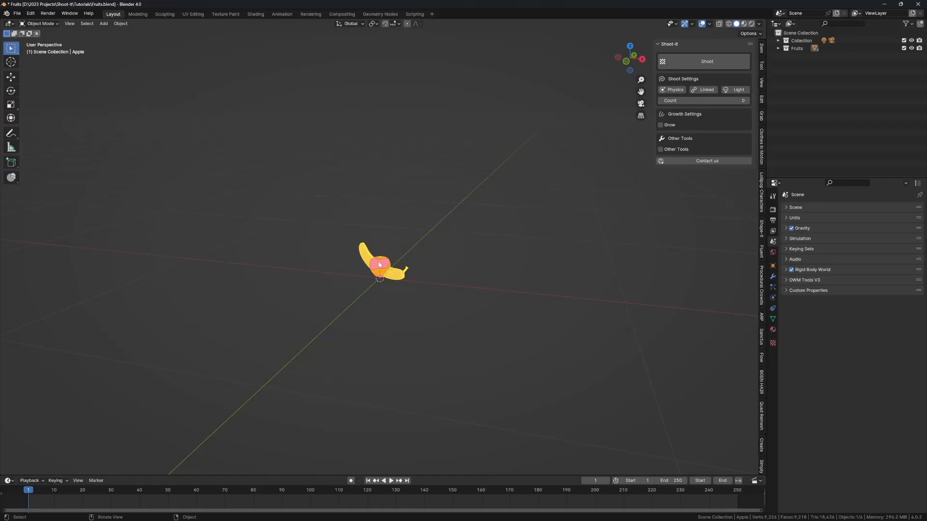
- Spread the fruits apart, expand the Fruits collection and duplicate the apple and orange
left_click_drag(378, 265, 331, 262)
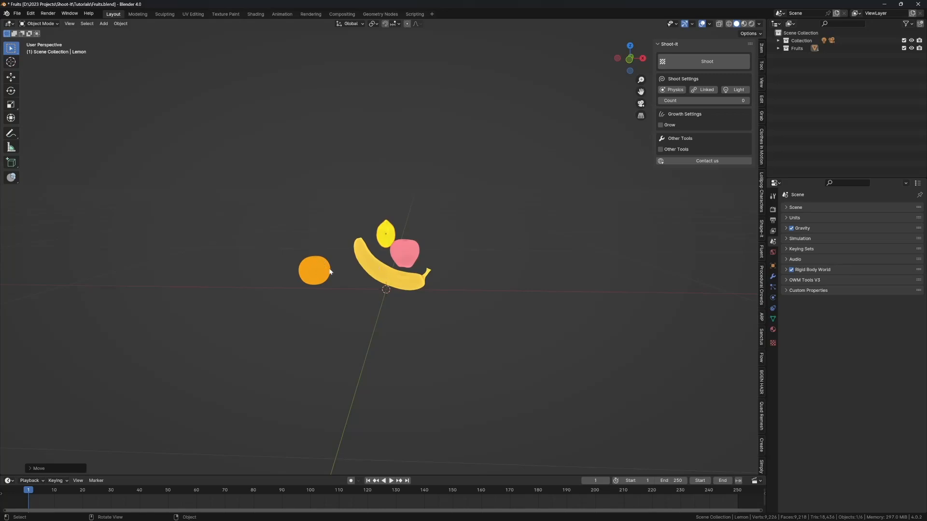
mouse_move(368, 276)
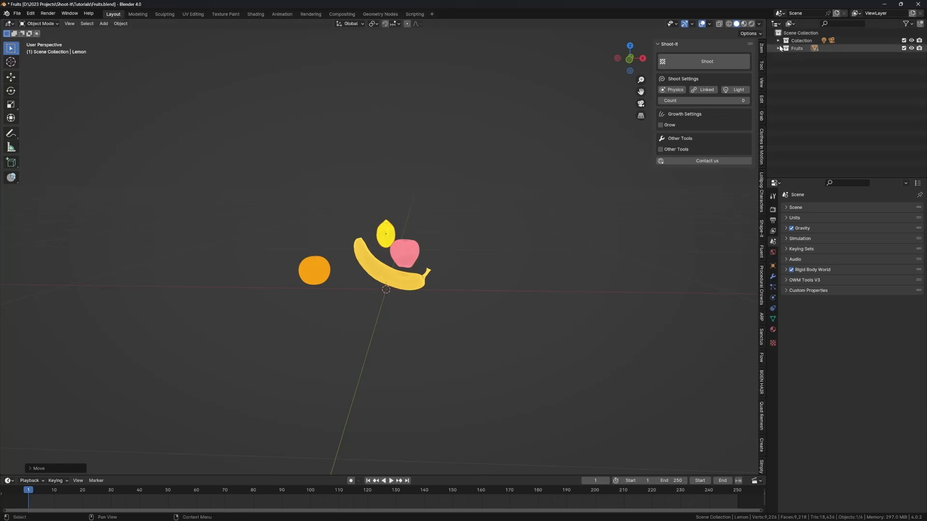
left_click(405, 252)
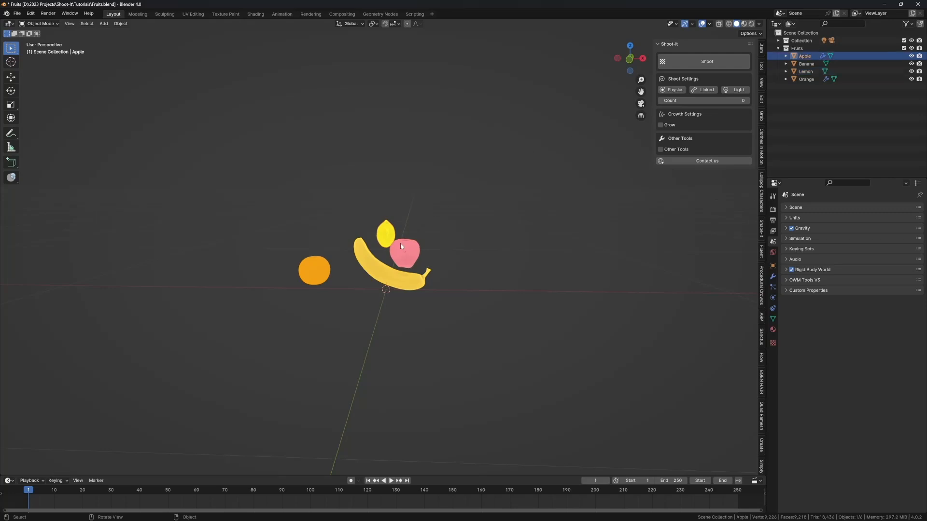
mouse_move(380, 284)
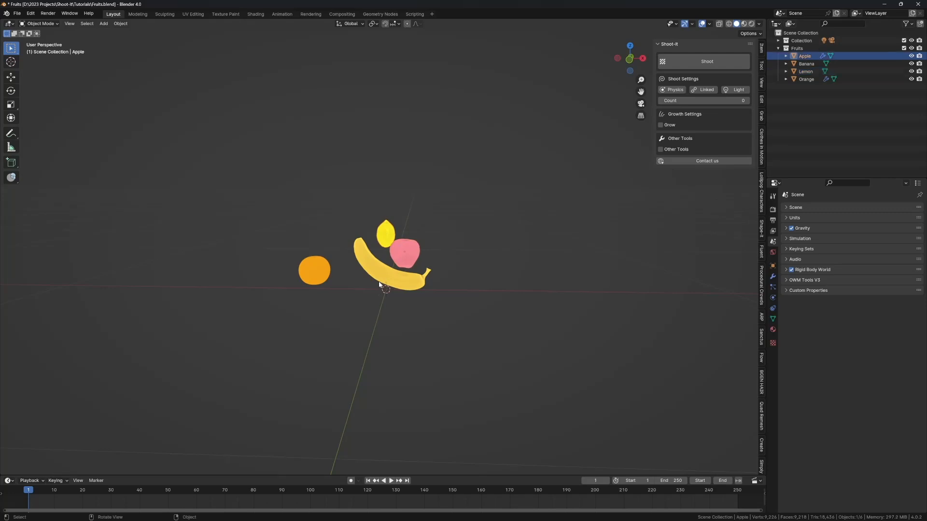
mouse_move(401, 258)
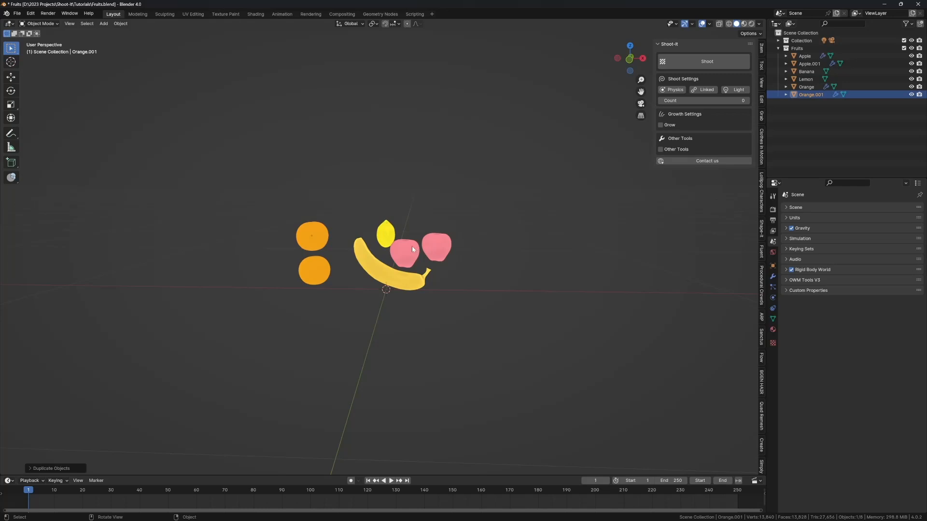
mouse_move(580, 170)
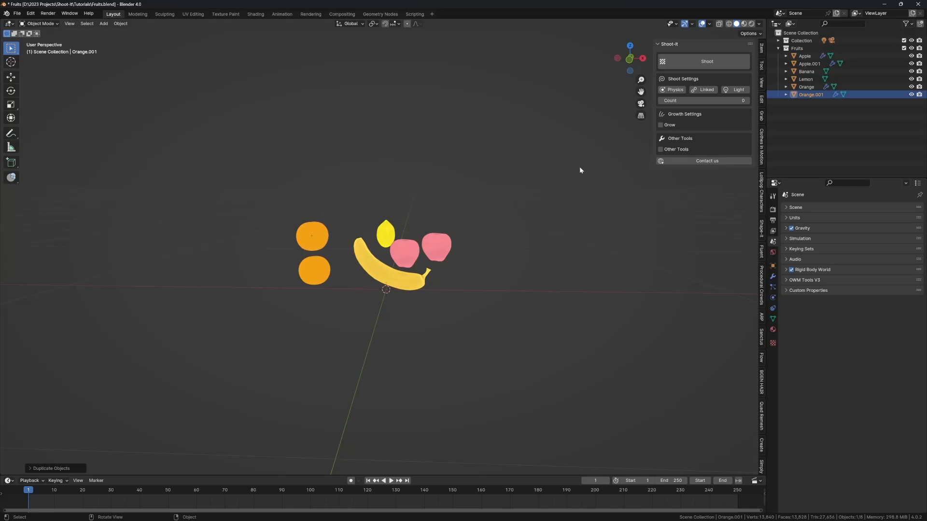
left_click(806, 56)
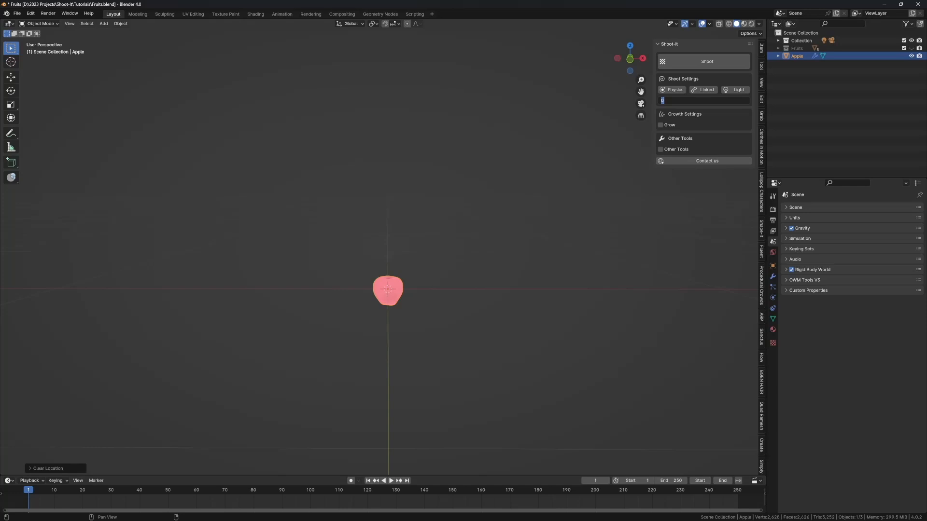
- Shoot five physics-enabled apples from the origin apple with interval 10 and play the result
type("10")
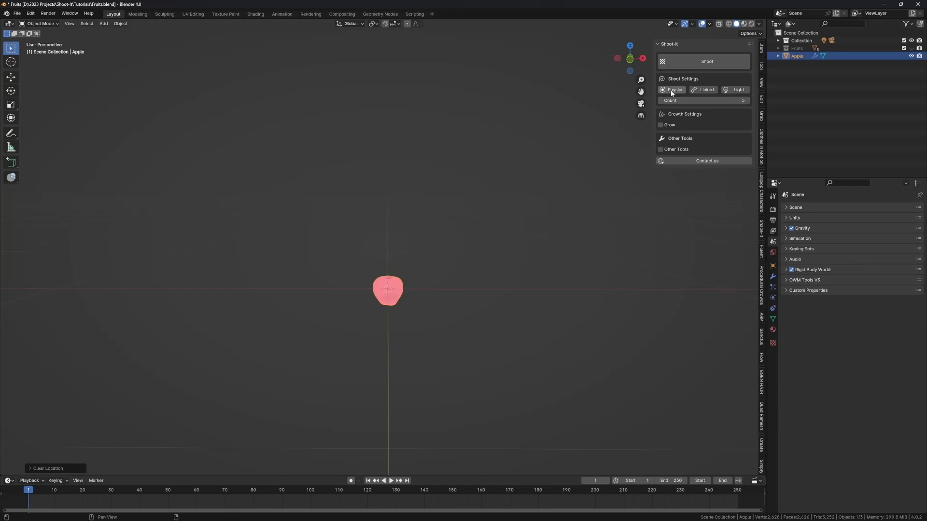
left_click(673, 88)
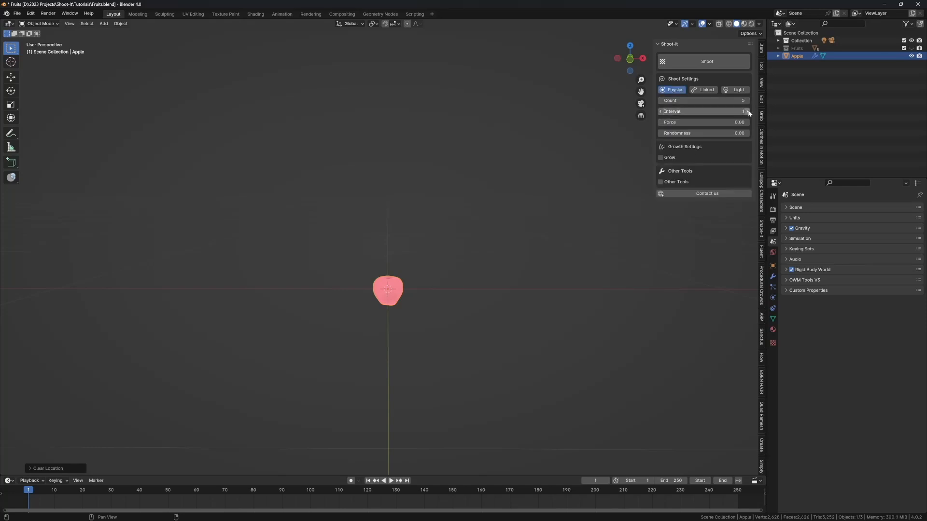
left_click(707, 60)
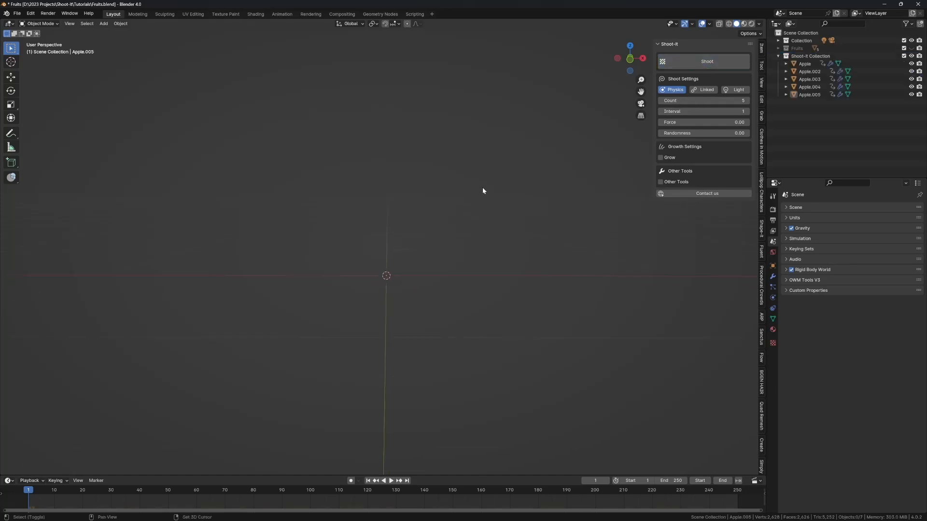
left_click(389, 481)
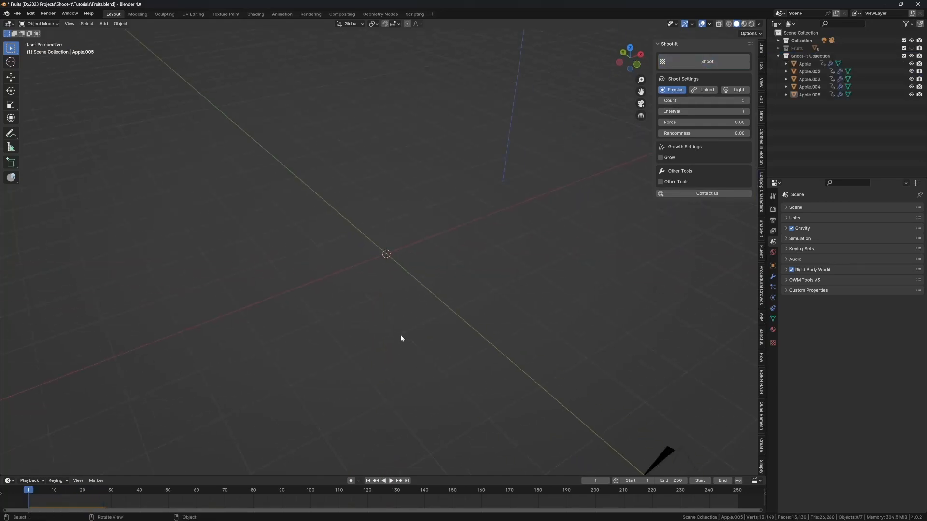
- Add a point force field at the origin with strength -1500 and flow 7
left_click(104, 23)
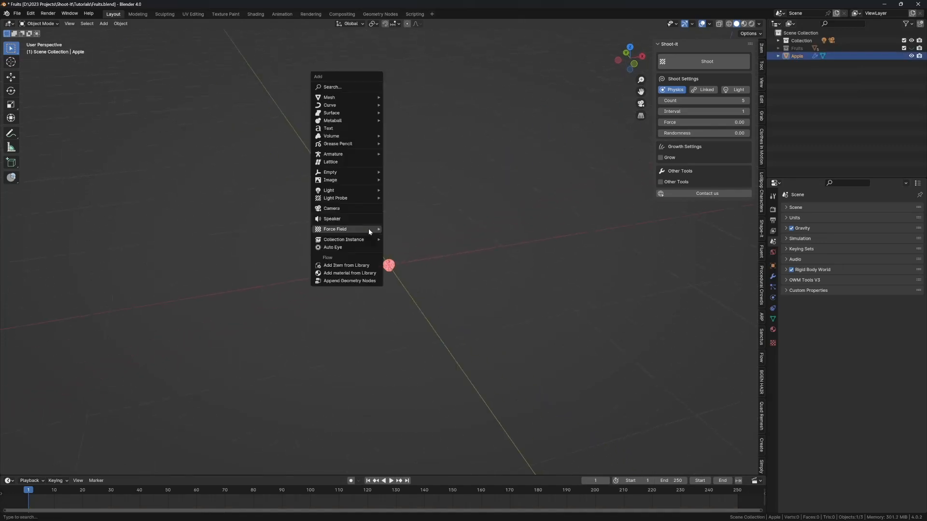
left_click(335, 230)
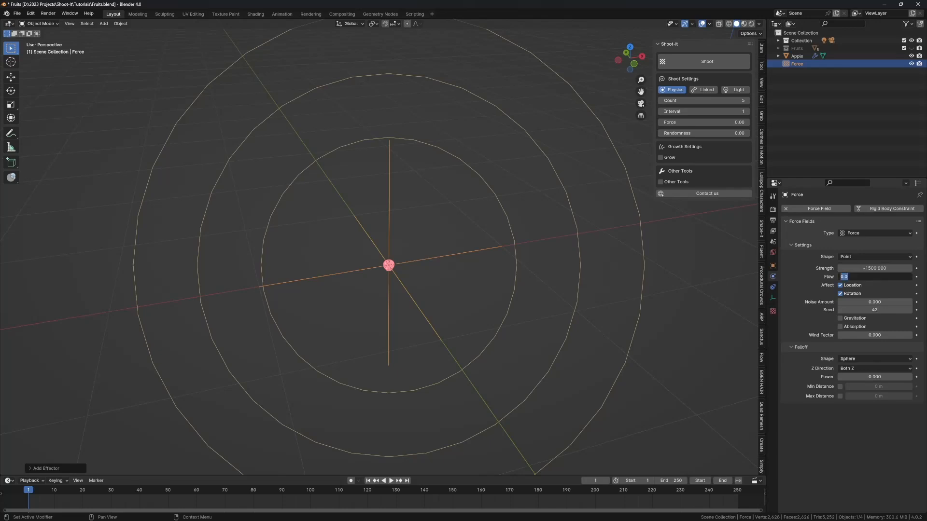
type("7.000")
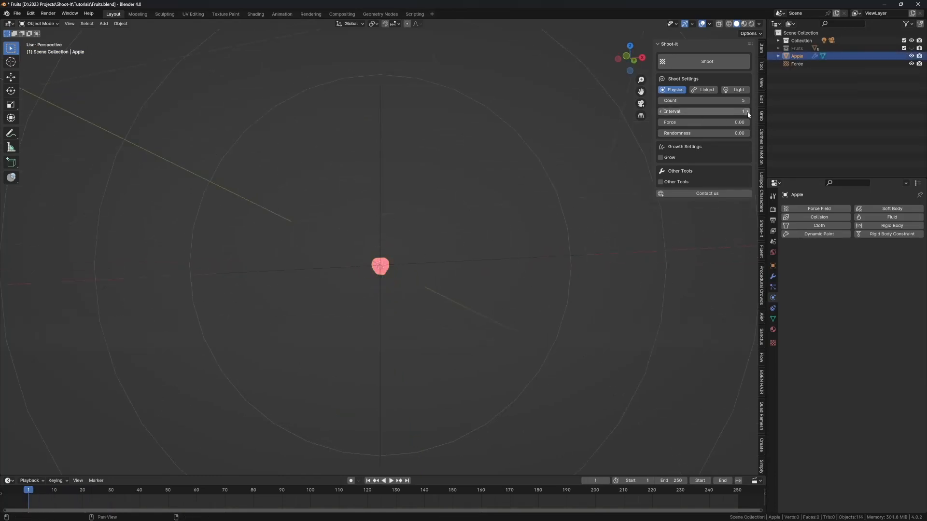
- Shoot five apples three frames apart and play the simulation
left_click(707, 61)
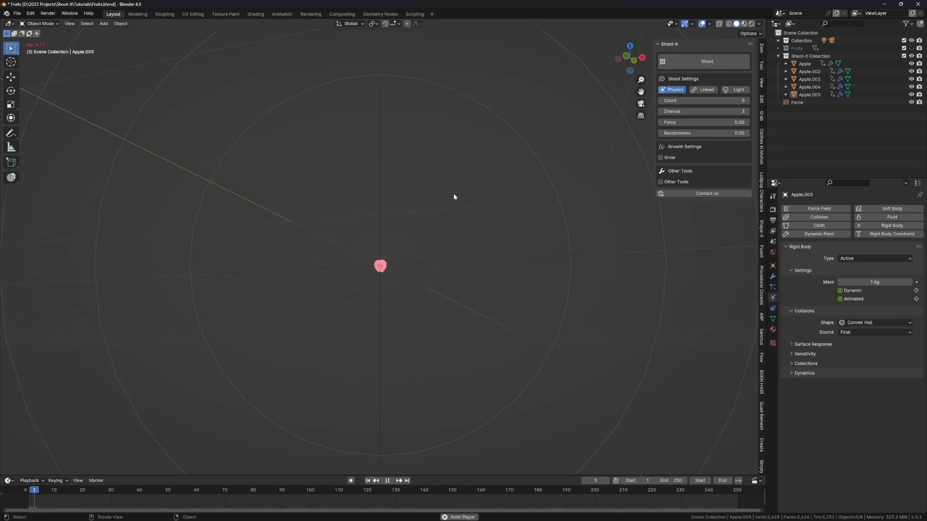
left_click(390, 481)
type("A")
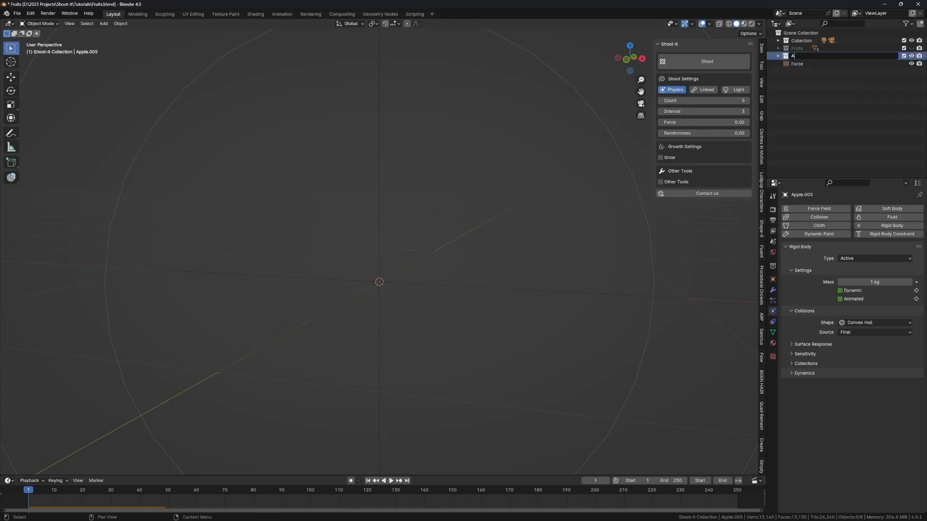
- Name the spawned collection Apples and preview the shot apples
type("p")
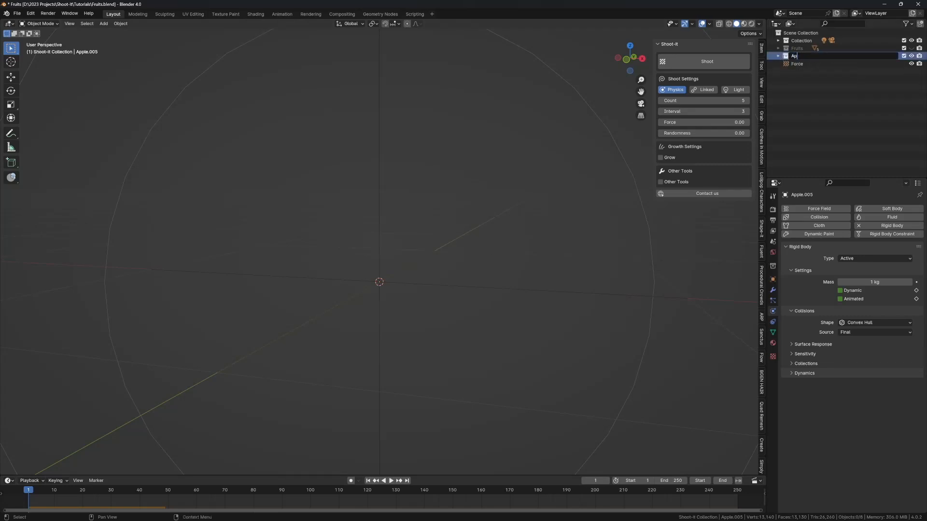
key("Return")
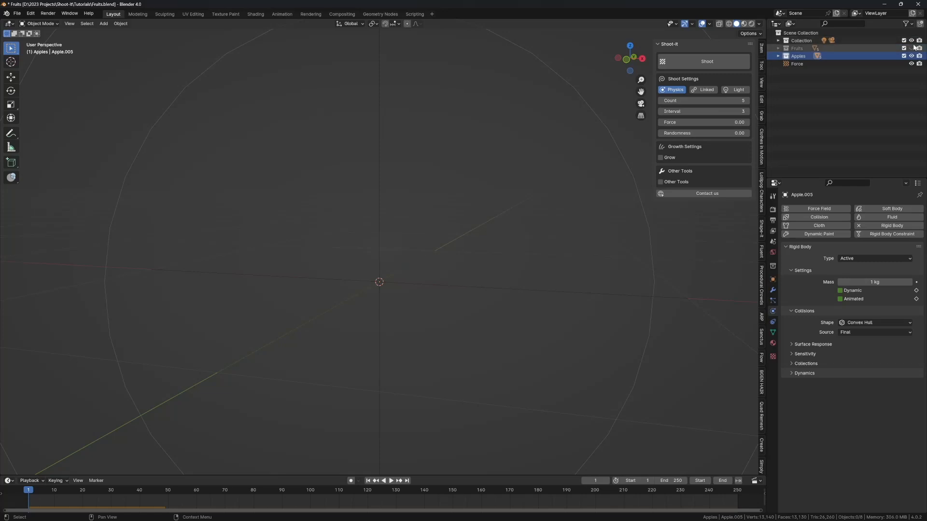
left_click(706, 61)
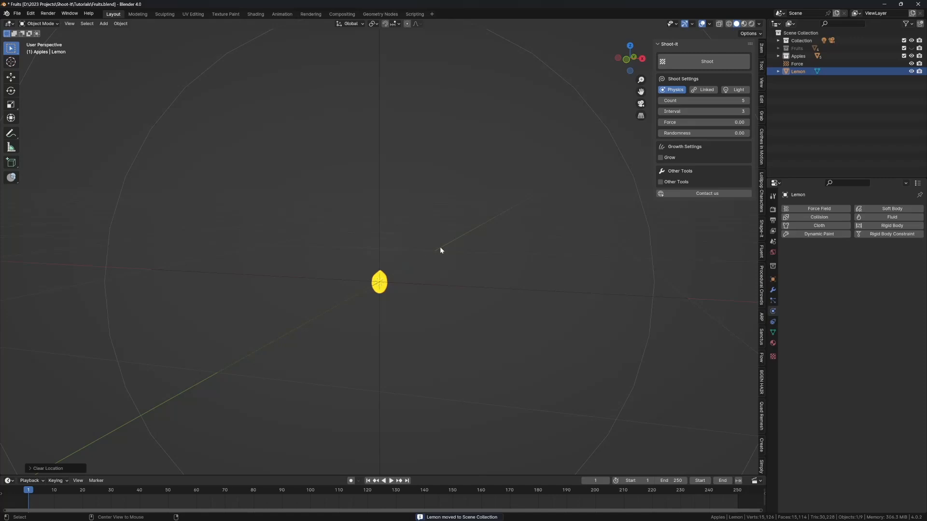
left_click(390, 481)
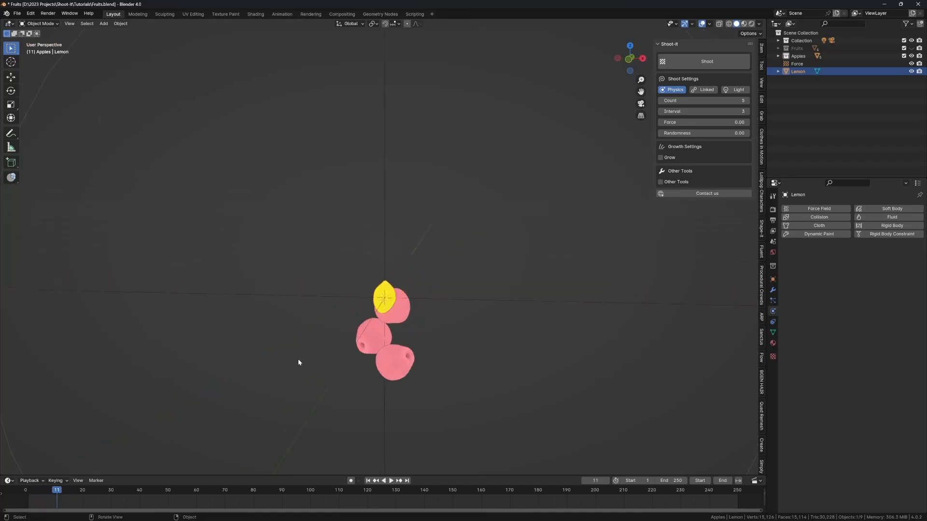
- Raise the count to 10 and shoot ten lemons one frame apart from the origin lemon
left_click(54, 490)
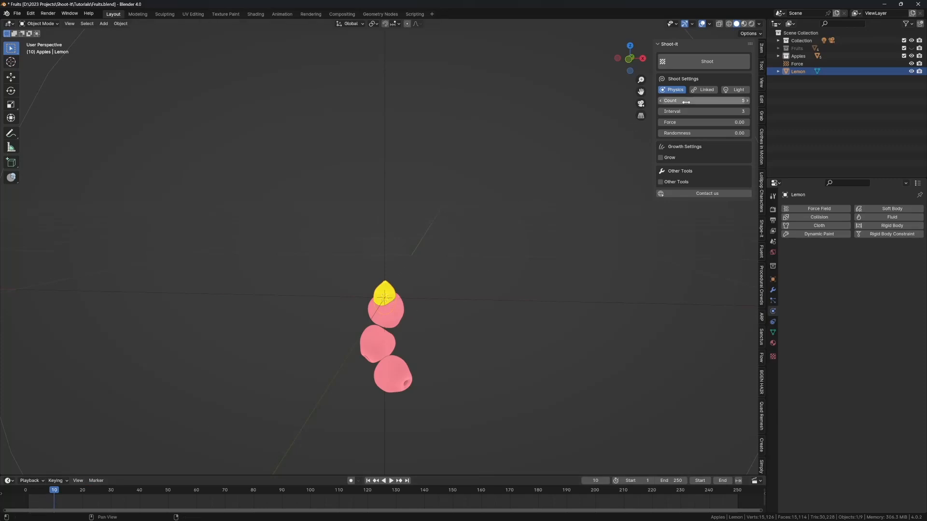
left_click_drag(698, 100, 741, 99)
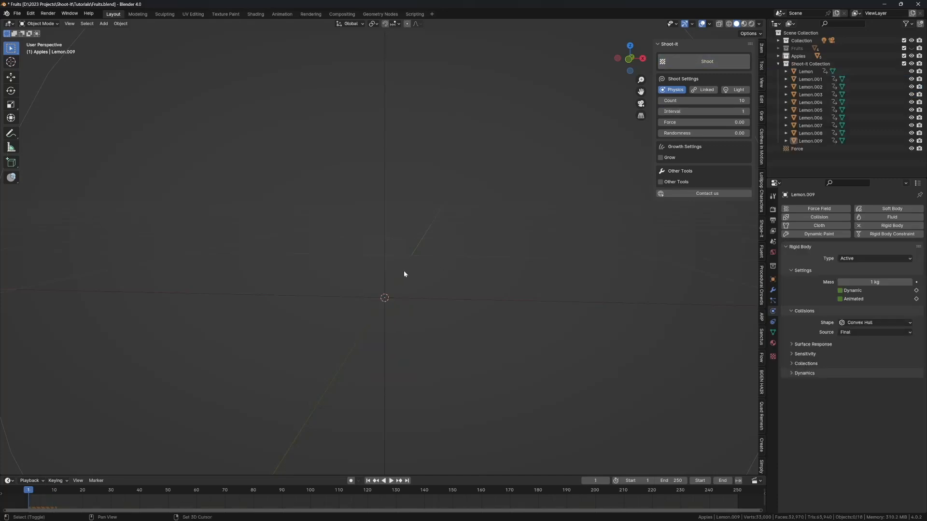
left_click(389, 481)
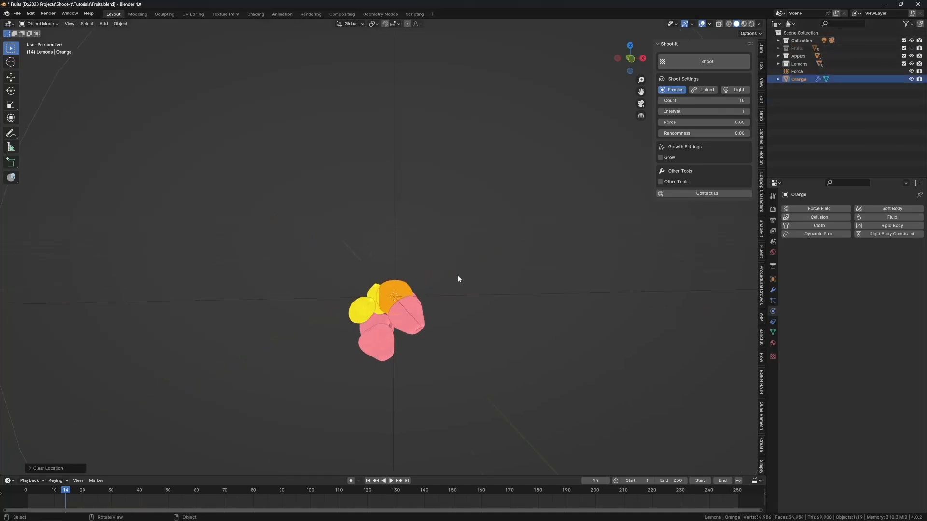
- Shoot fifteen oranges two frames apart into an Oranges collection and play the animation
left_click(390, 481)
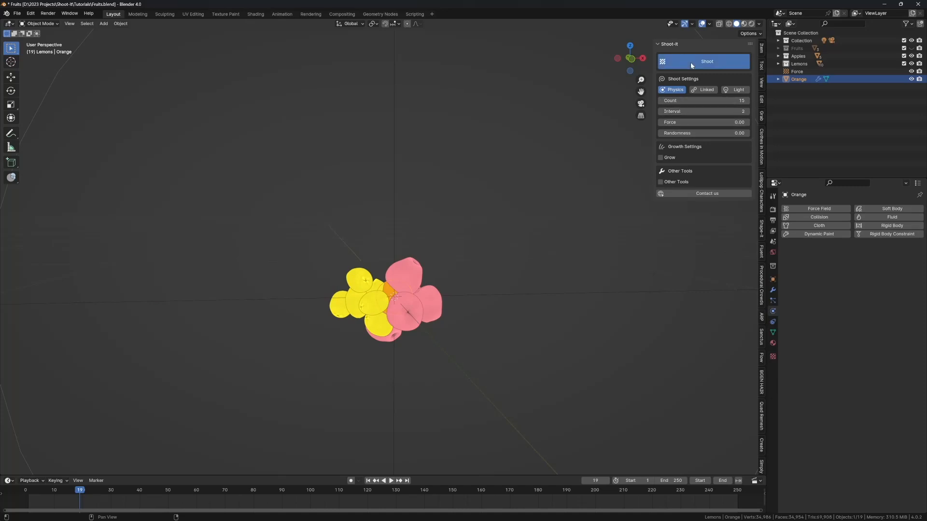
left_click(703, 60)
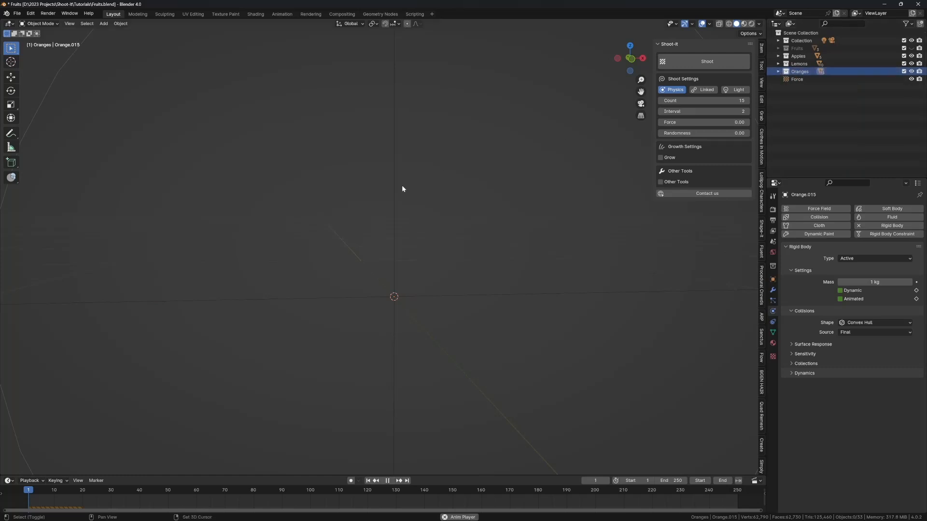
left_click(388, 480)
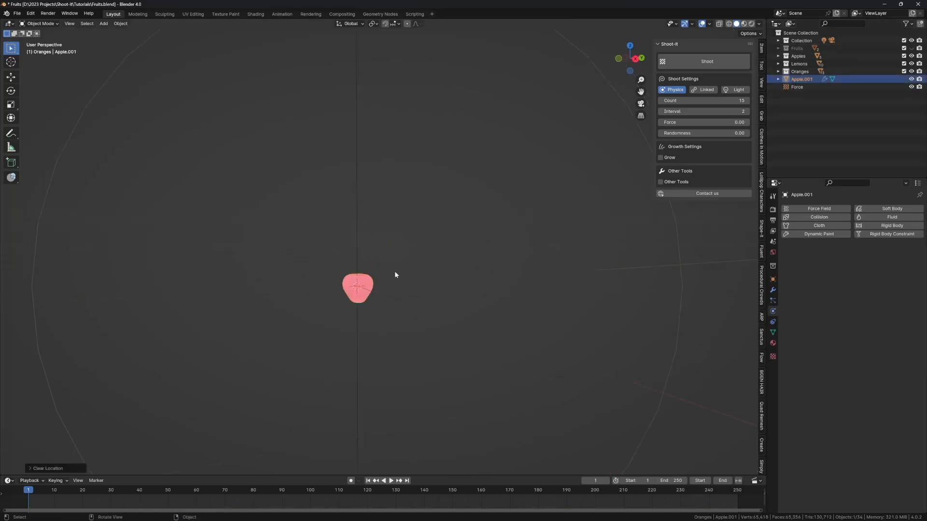
mouse_move(450, 242)
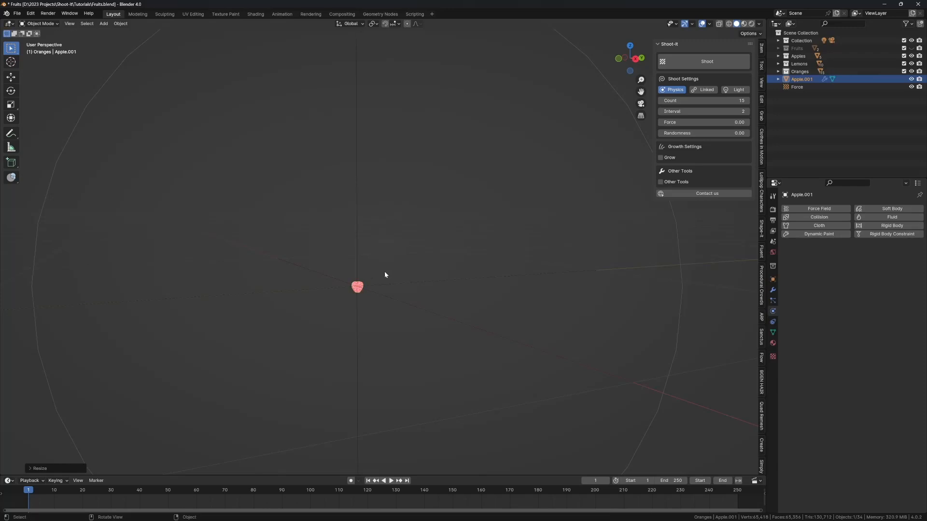
mouse_move(532, 202)
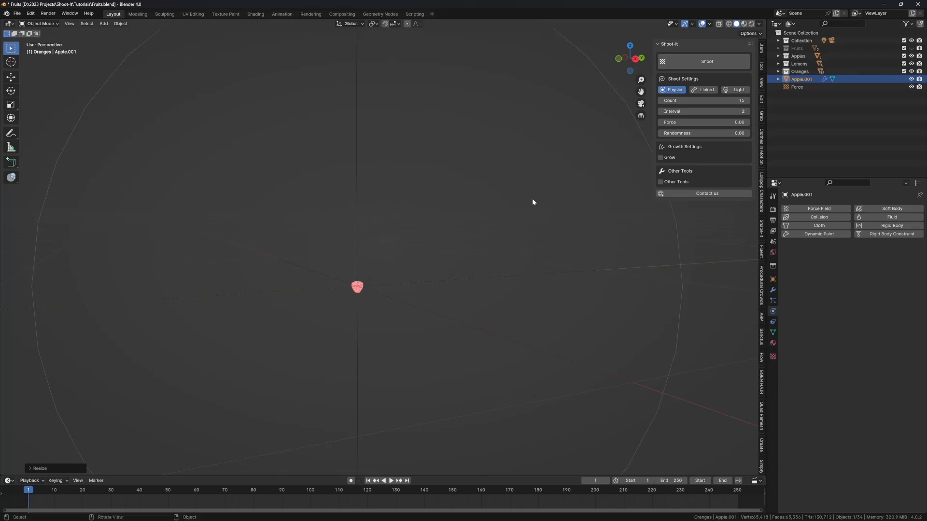
- Enable Grow with 0.30 scale and shoot ten apples one frame apart, then play the result
left_click(661, 157)
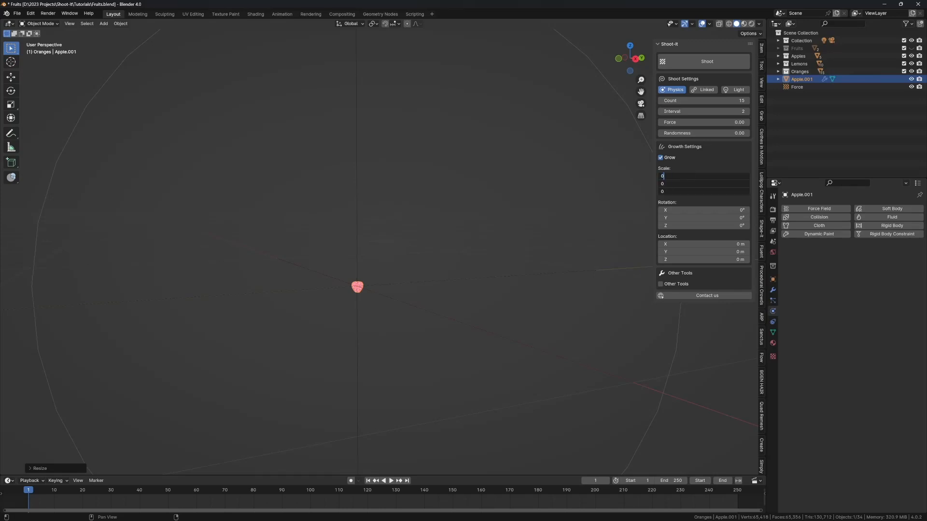
type("0.10")
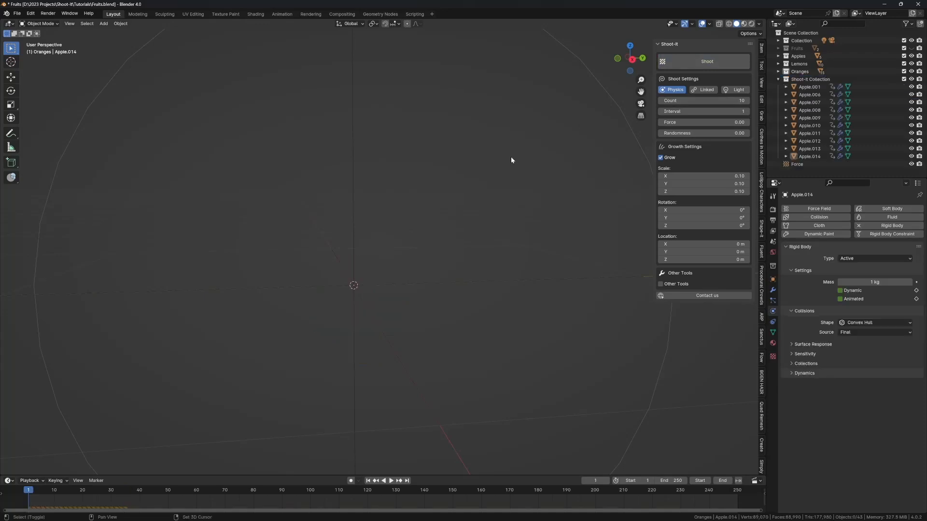
left_click(389, 480)
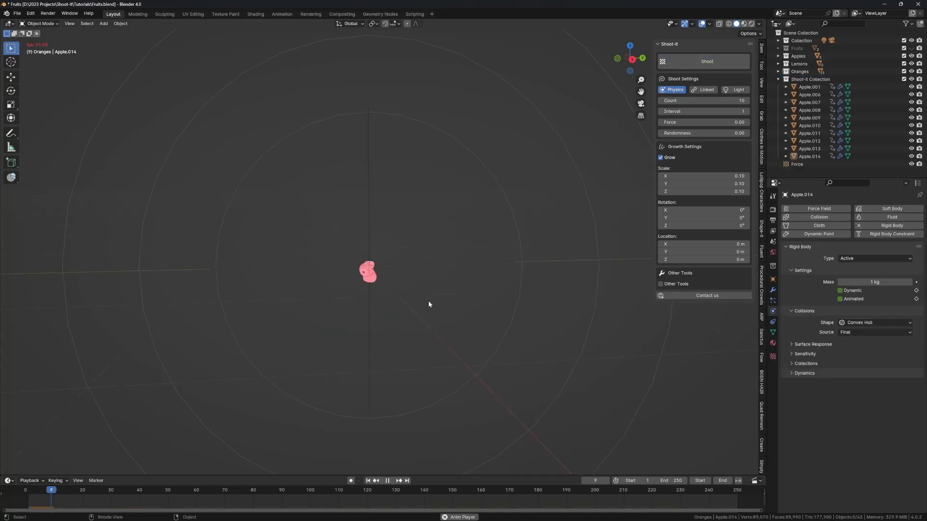
left_click(387, 481)
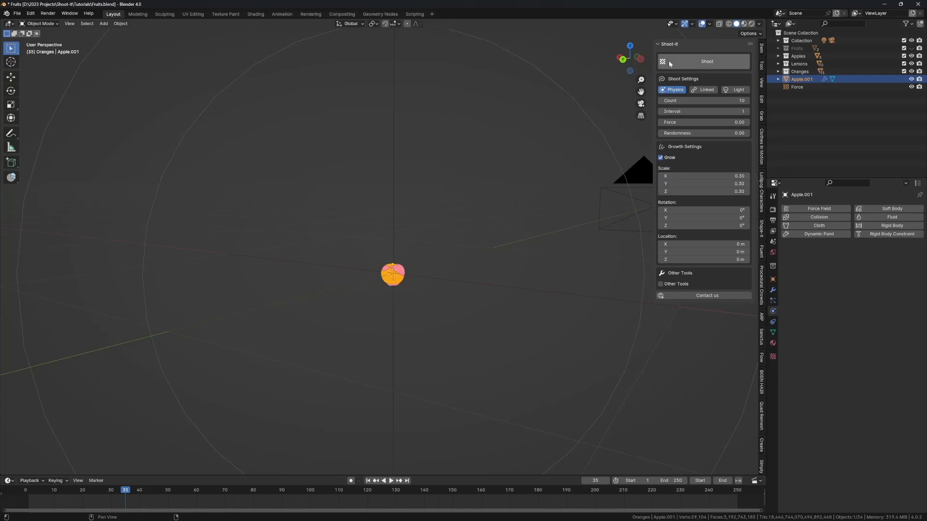
left_click(707, 61)
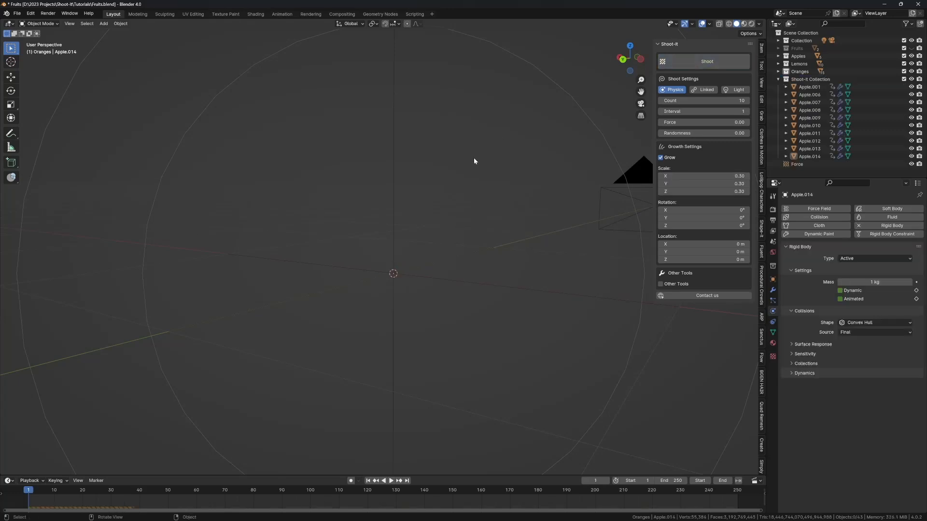
left_click(391, 481)
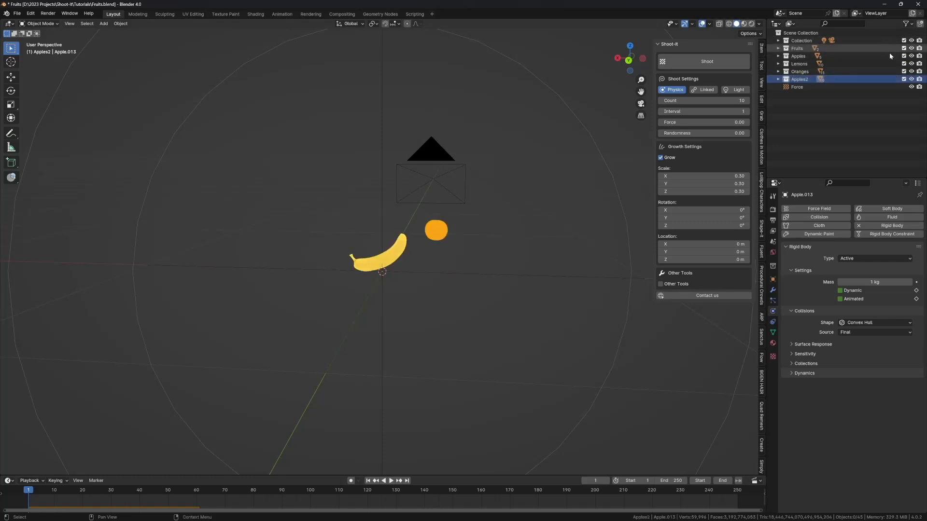
- Rename the collection Apples2, select the banana and set Count 6, Interval 10
left_click(796, 49)
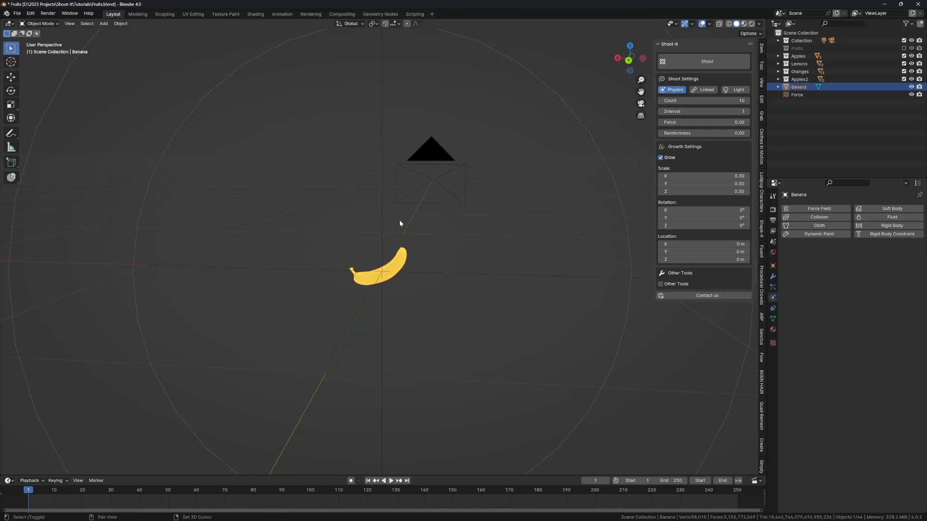
left_click(392, 481)
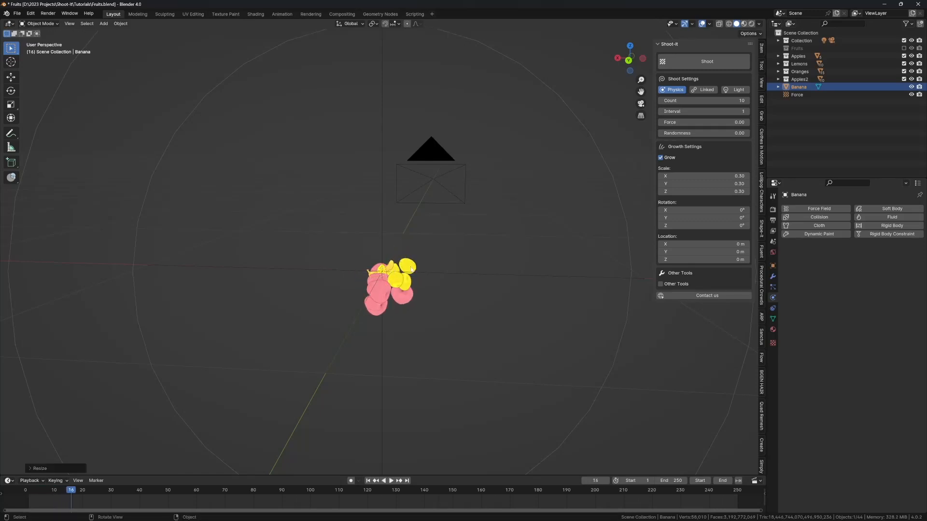
left_click(388, 480)
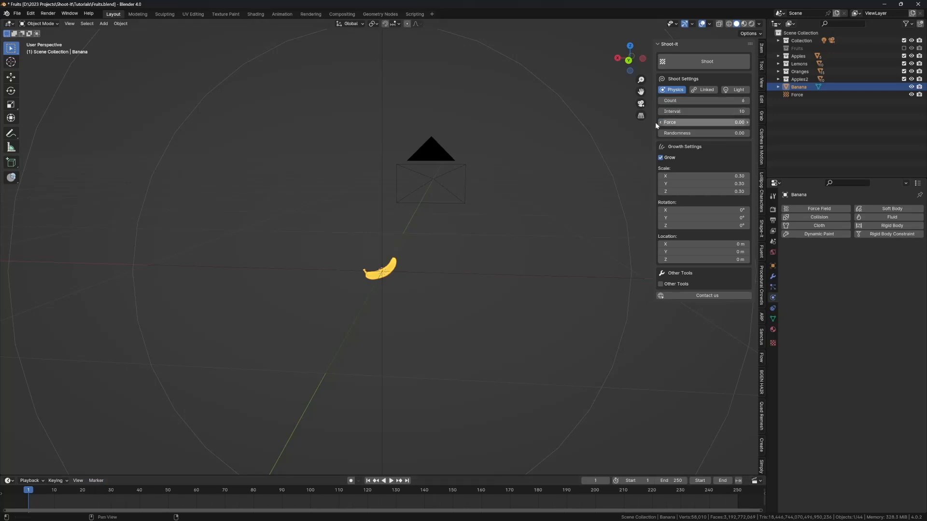
left_click(707, 61)
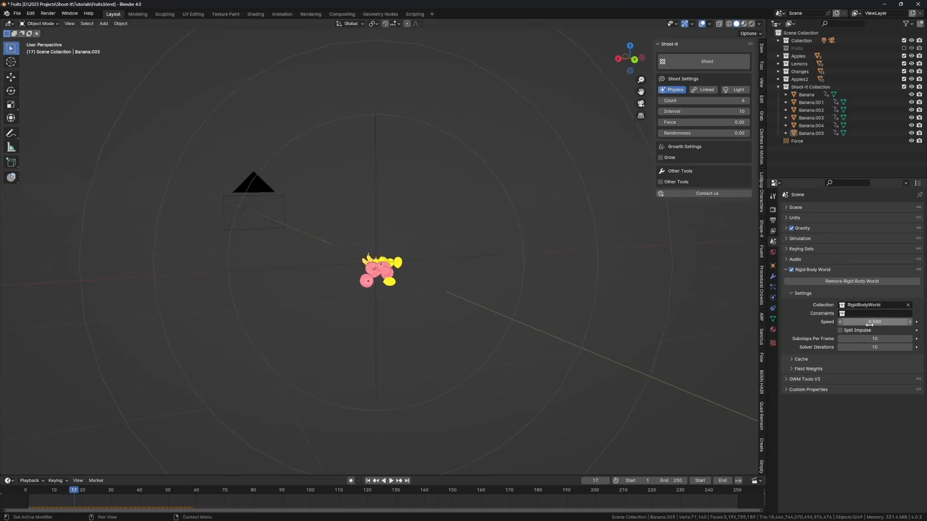
- Set the Rigid Body World speed to 2 and replay the banana simulation
left_click(875, 322)
type("2.000")
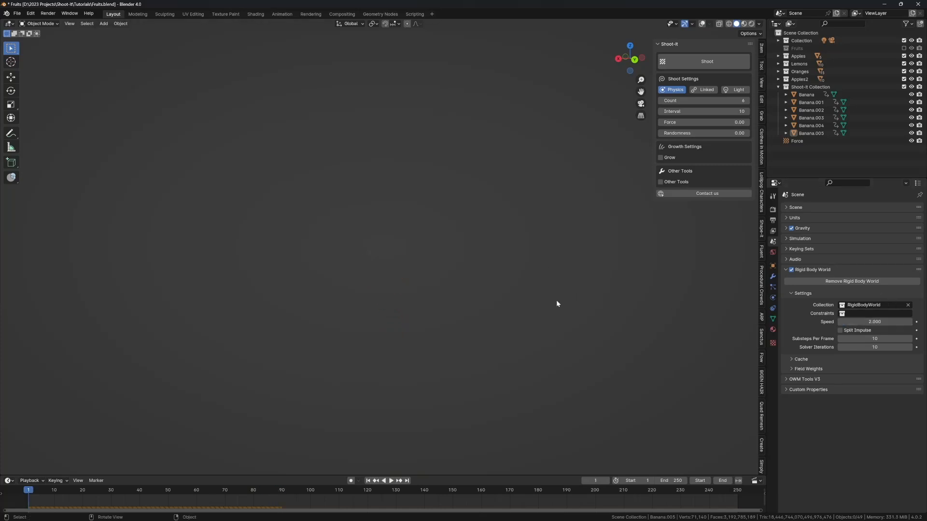
left_click(389, 480)
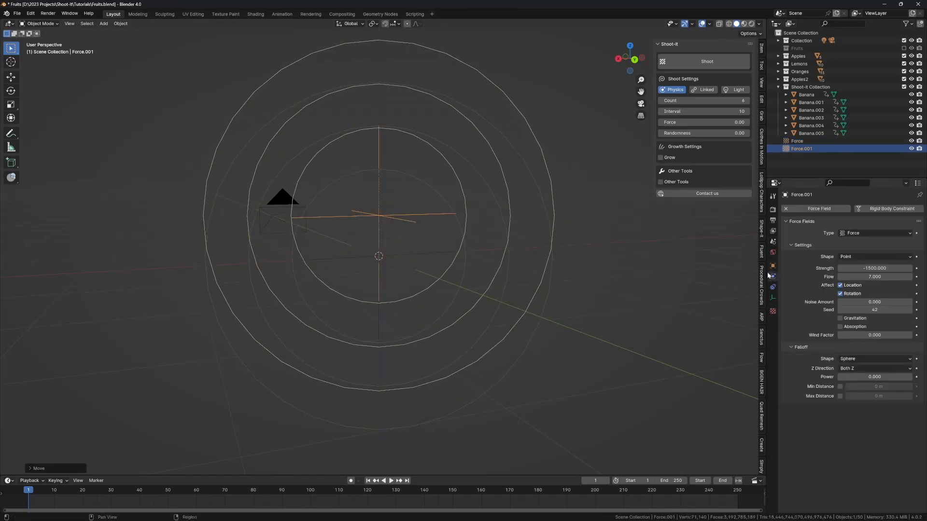
- Make the second force field a Vortex with flow 2 and play the swirling fruit pile
left_click(876, 233)
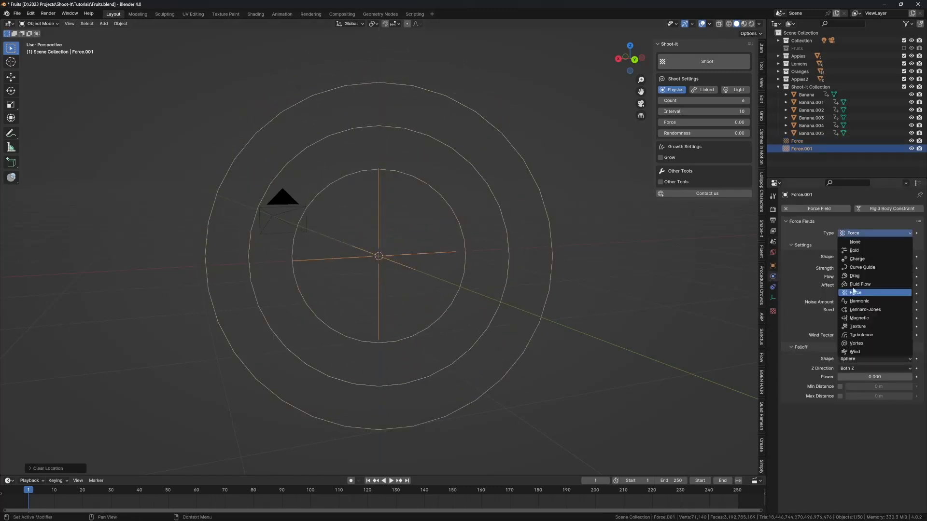
left_click(856, 343)
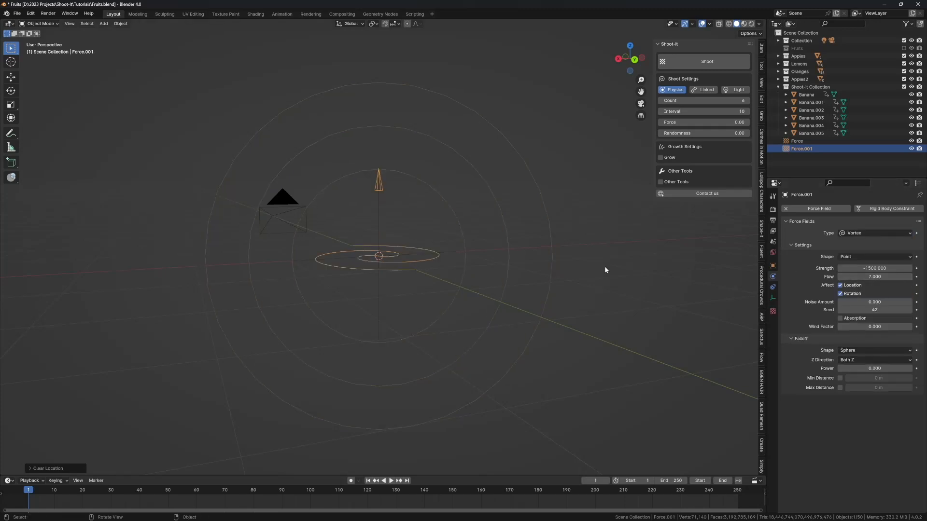
left_click(389, 481)
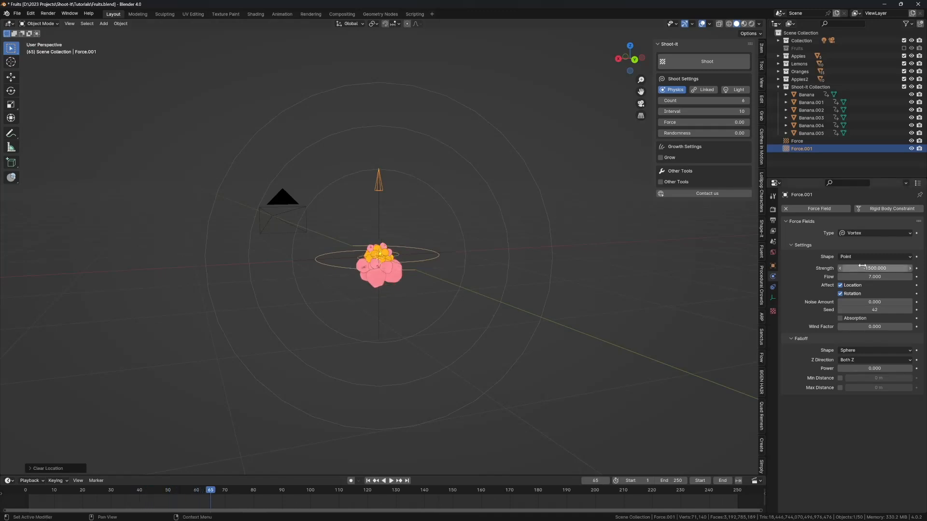
left_click(875, 276)
type("2.000")
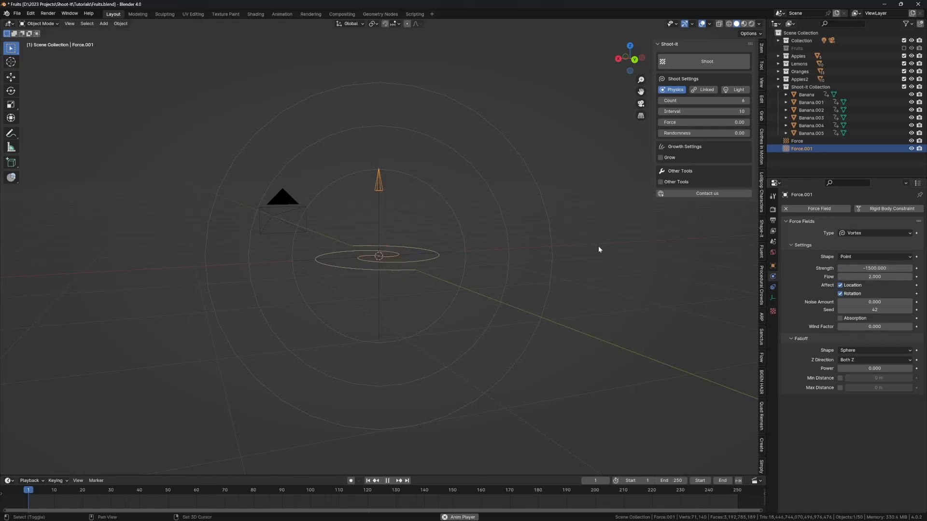
left_click(387, 481)
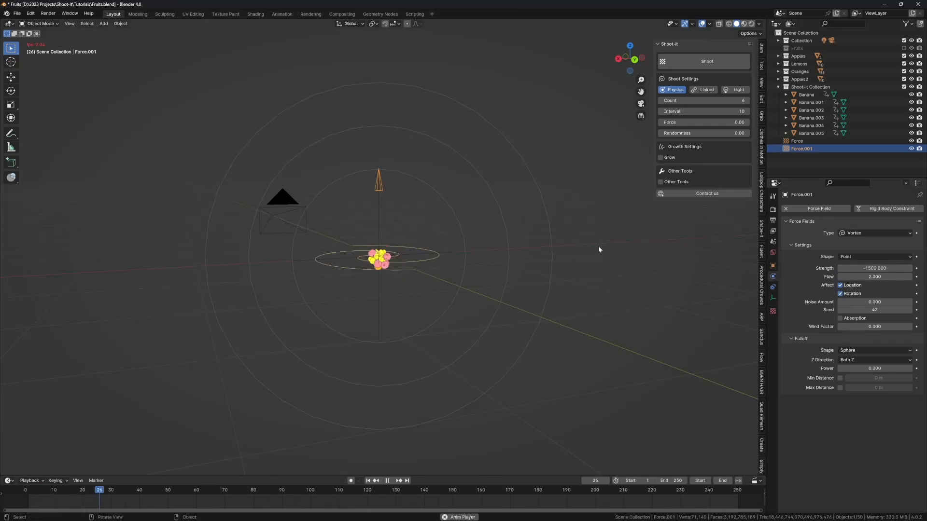